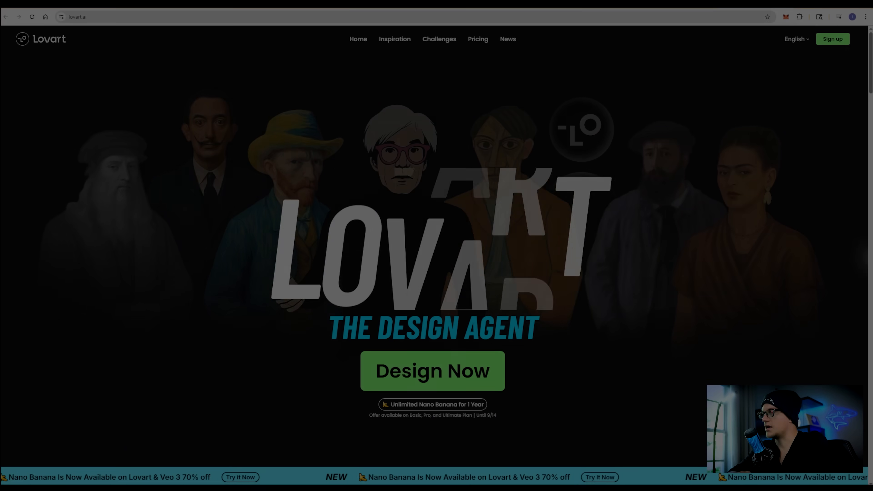
Step: Start a new canvas via Design Now and advance through the introduction tour tips
{"action": "left_click", "coordinate": [433, 371]}
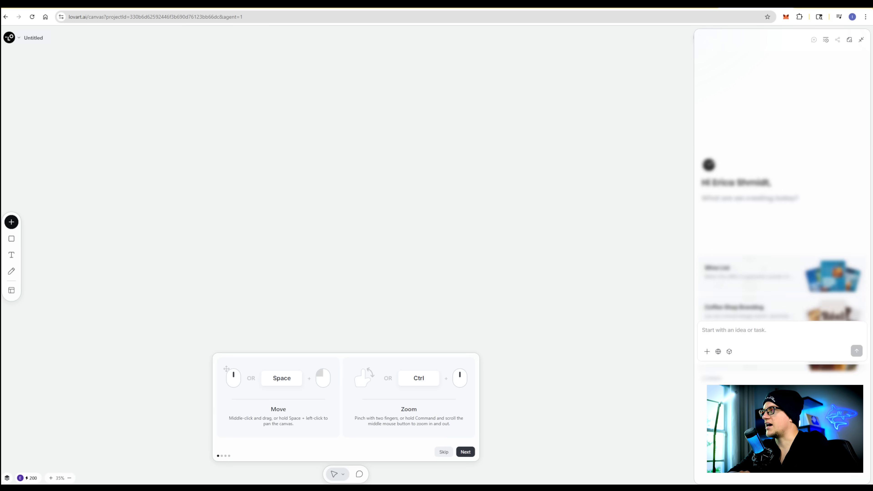
{"action": "left_click", "coordinate": [32, 481]}
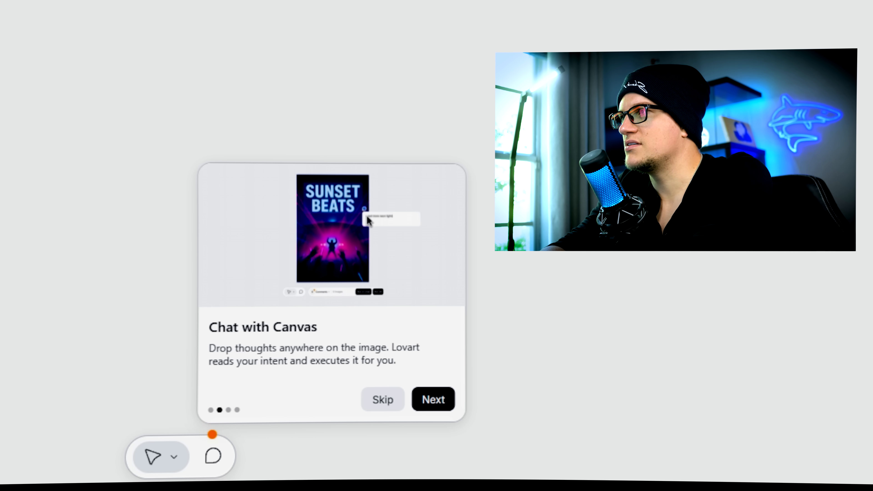
{"action": "left_click", "coordinate": [432, 400]}
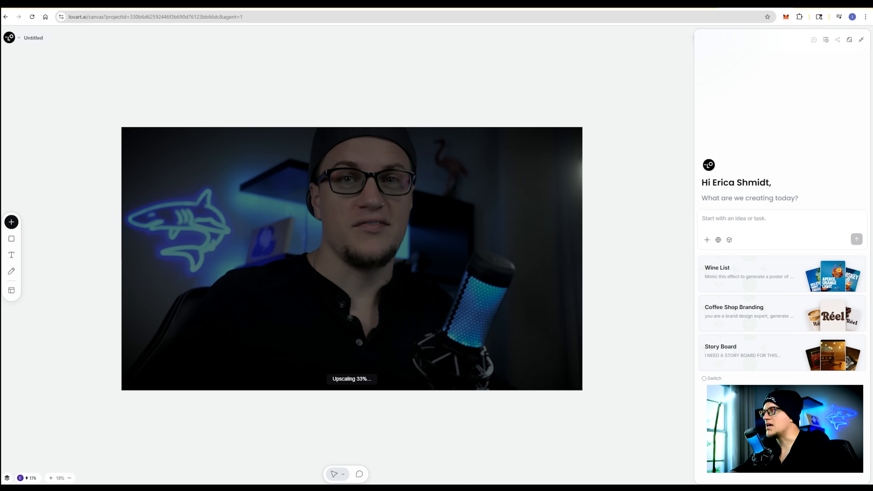
Step: Upscale the uploaded webcam photo and browse the Video models in the model picker
{"action": "left_click", "coordinate": [730, 240]}
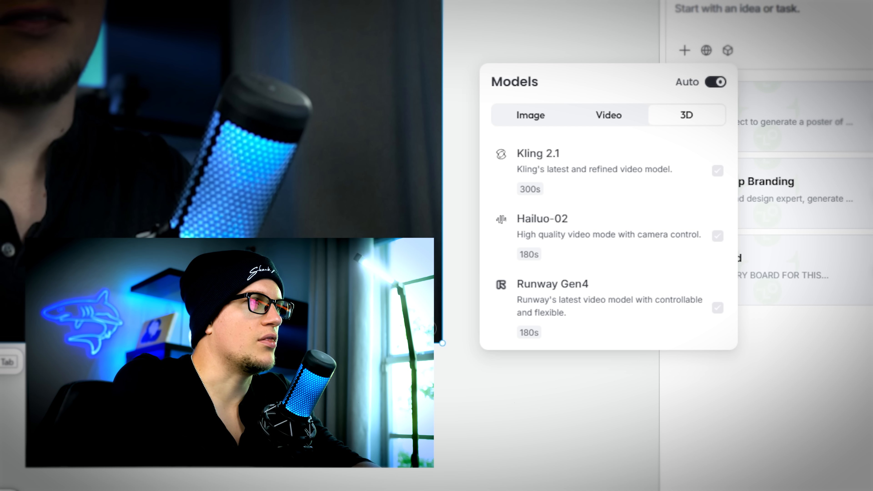
{"action": "left_click", "coordinate": [628, 273]}
{"action": "type", "text": "Create a macaroni package called Shark Macaroni with my image featured on the packaging."}
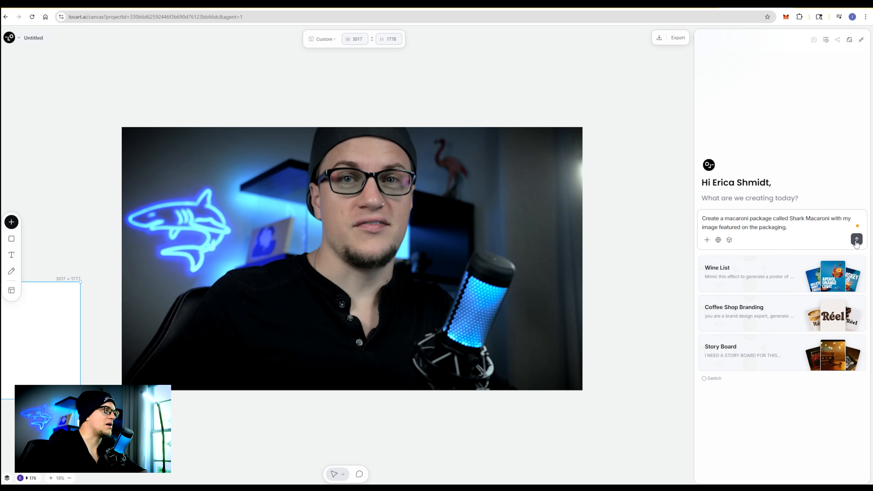
Step: Send the Shark Macaroni packaging request and answer with 'Blue navy colors, minimalis' preferences
{"action": "left_click", "coordinate": [856, 239]}
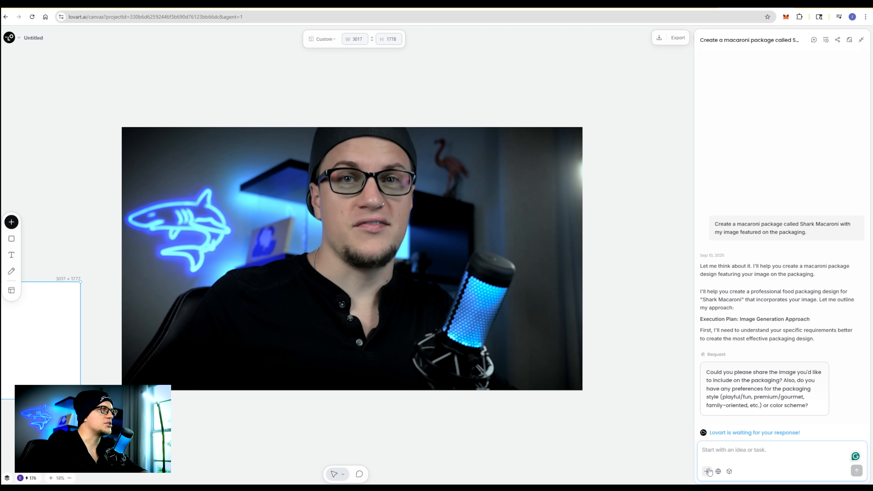
{"action": "type", "text": "Blue navy colors, minimalis"}
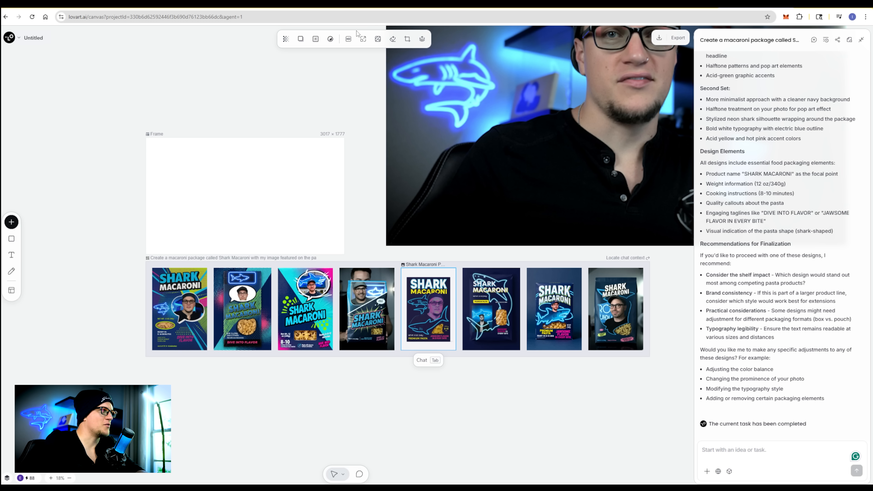
{"action": "double_click", "coordinate": [428, 308]}
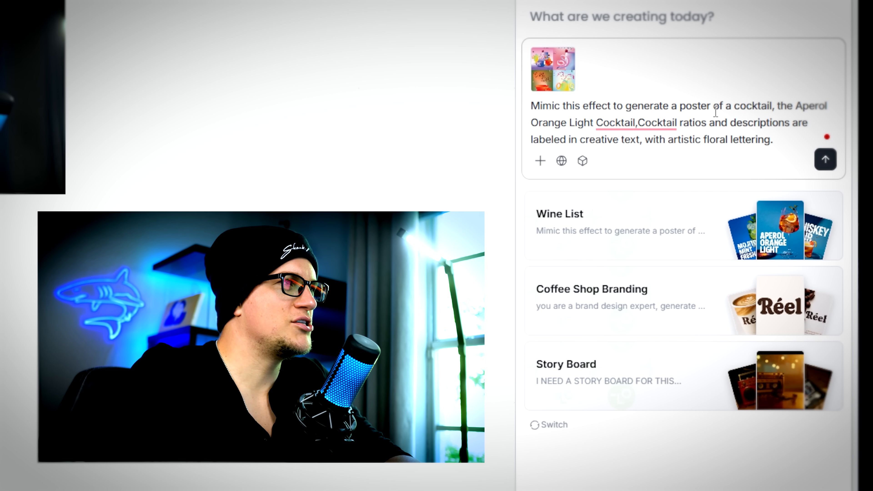
Step: Edit the Wine List prompt into a Blue Light Cocktail poster and pick a design direction
{"action": "left_click", "coordinate": [826, 159]}
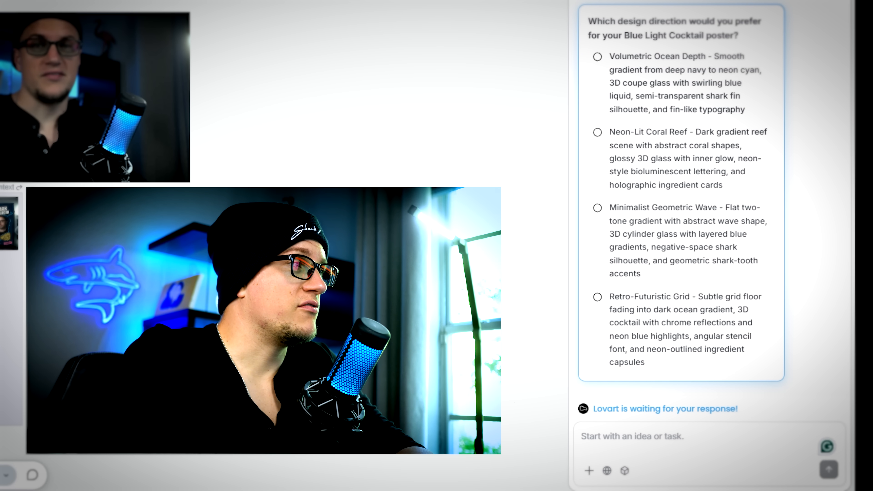
{"action": "left_click", "coordinate": [597, 132]}
{"action": "type", "text": "Take the left colored image and rurn it into a sticker like the one on the right black and white"}
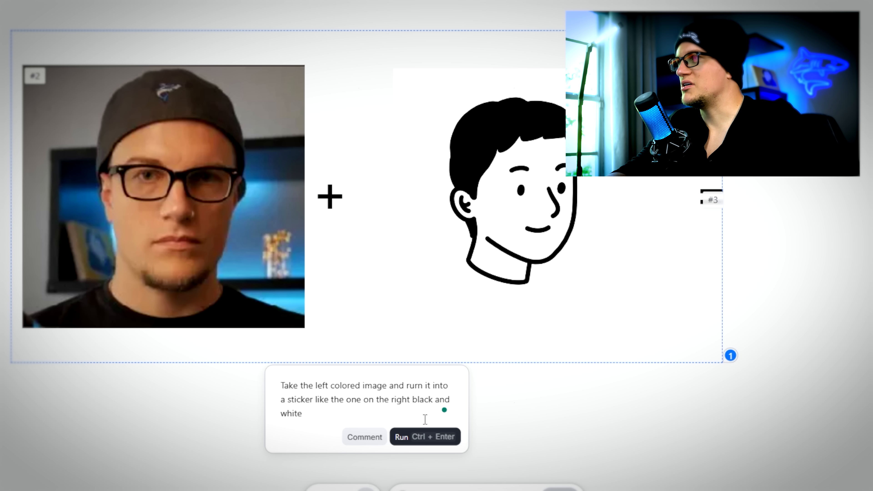
Step: Run the Chat with Canvas instruction converting the portrait into a black-and-white sticker
{"action": "left_click", "coordinate": [425, 437]}
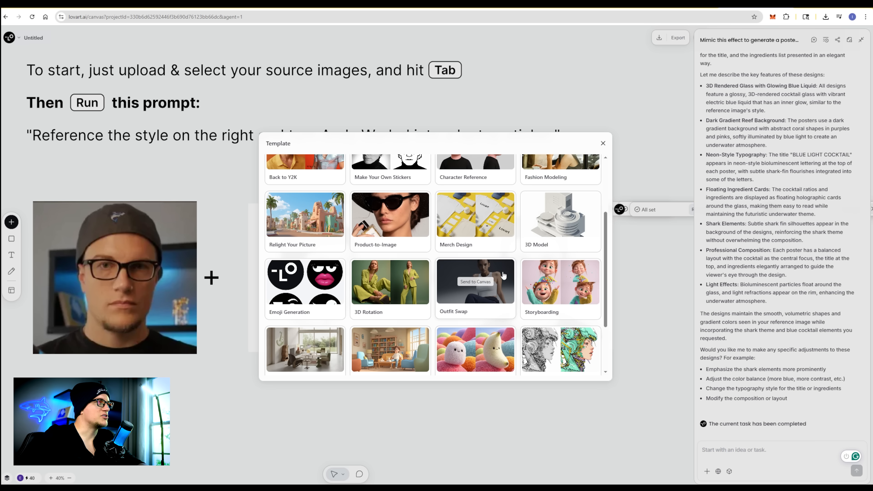
Step: Add the Outfit Swap template to the canvas
{"action": "left_click", "coordinate": [475, 282]}
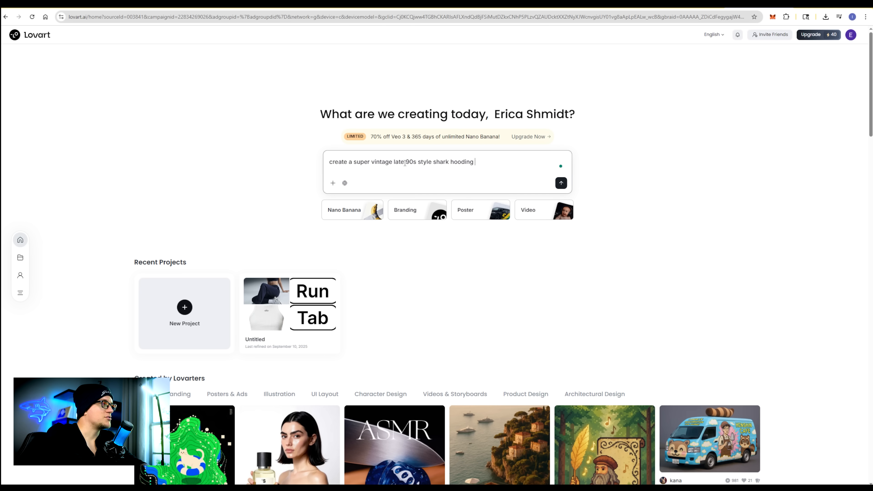
Step: Finish the vintage 90s shark hoodie prompt with 'jumper ou' and submit it for generation
{"action": "type", "text": "jumper outfit"}
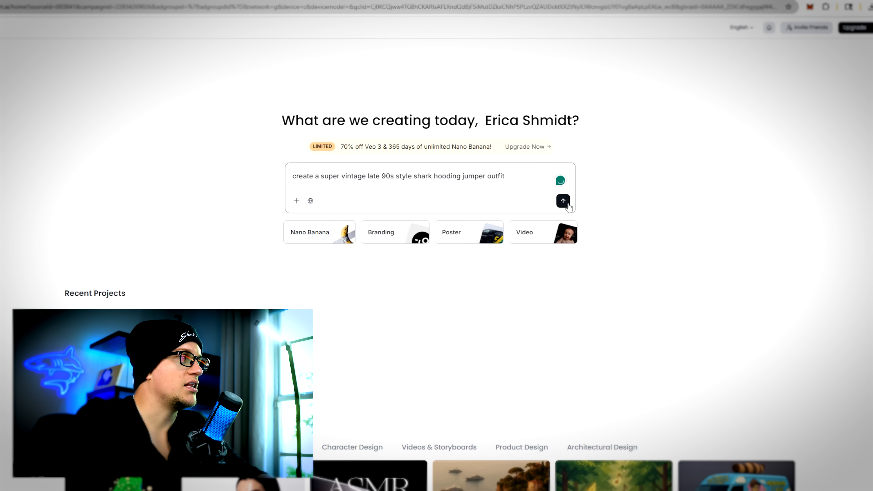
{"action": "left_click", "coordinate": [562, 201]}
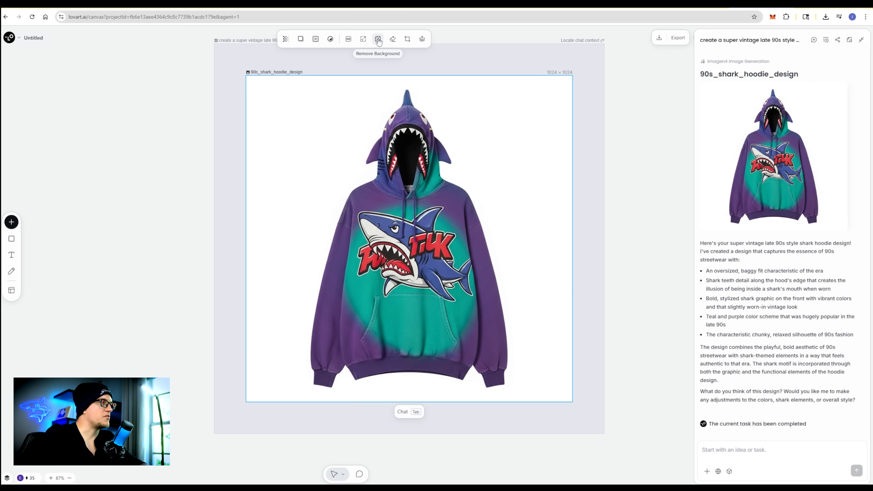
Step: Remove the hoodie's white background and enter 'Have the girl wear the shark hoodie' for the outfit swap
{"action": "left_click", "coordinate": [377, 40]}
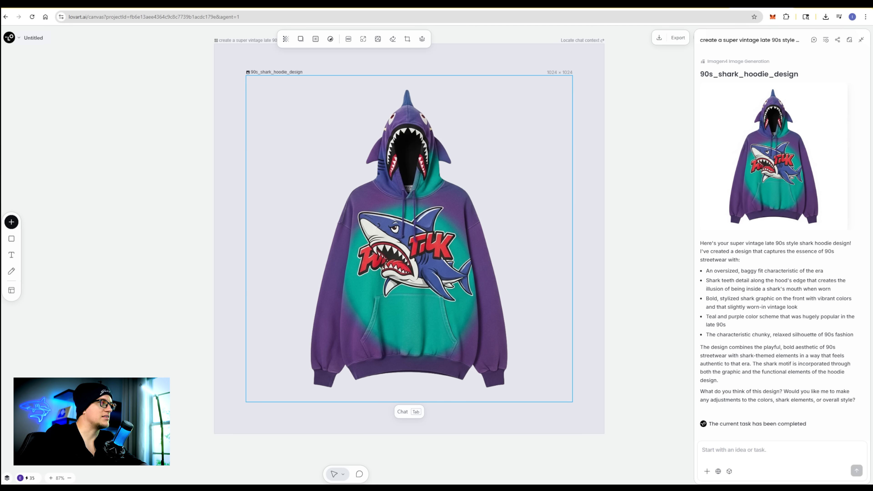
{"action": "type", "text": "Have the girl wear the shark hoodie"}
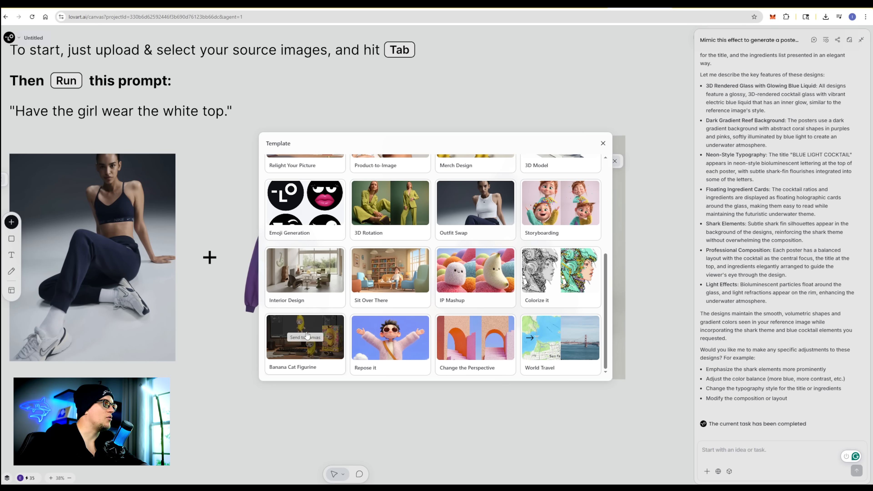
Step: Add the Banana Cat Figurine template and run its figurine prompt on the shark logo
{"action": "left_click", "coordinate": [305, 337]}
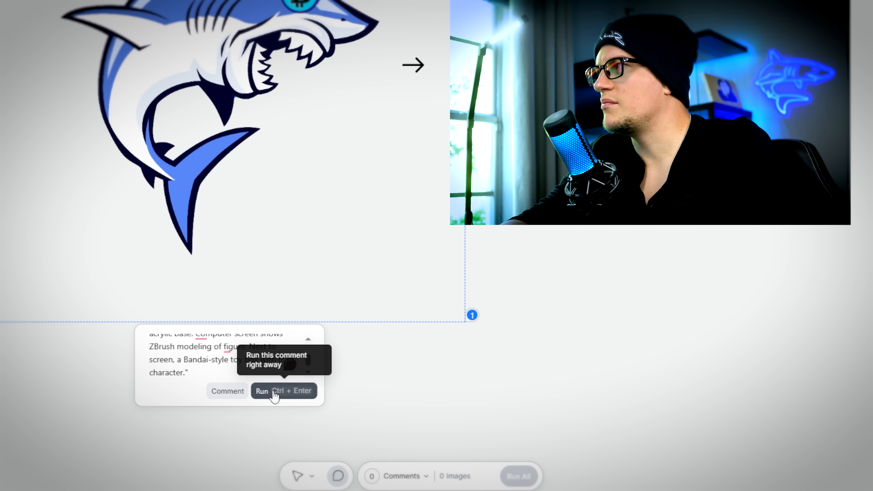
{"action": "left_click", "coordinate": [262, 391]}
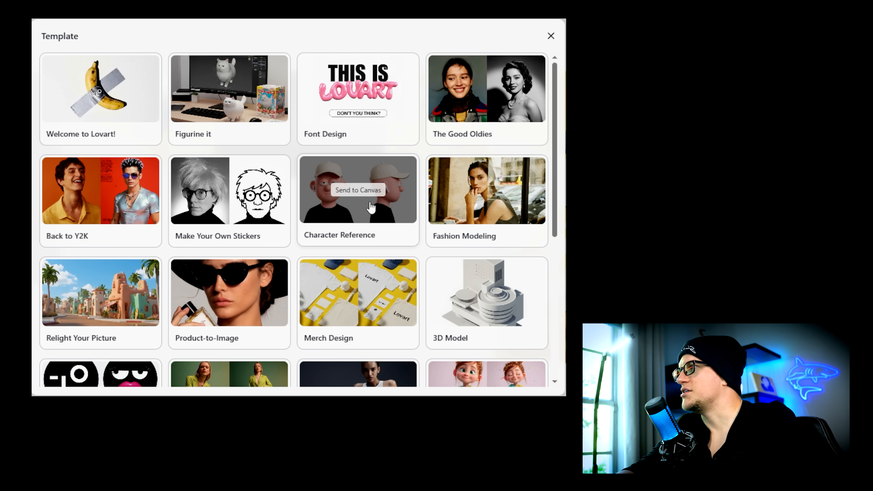
Step: Add the Character Reference template and run the prompt having the guy ride the shark logo
{"action": "left_click", "coordinate": [358, 190]}
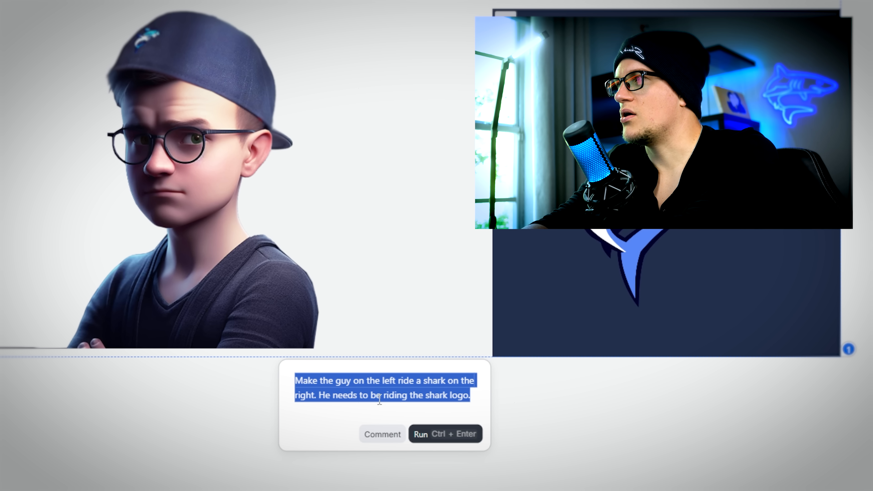
{"action": "left_click", "coordinate": [423, 434]}
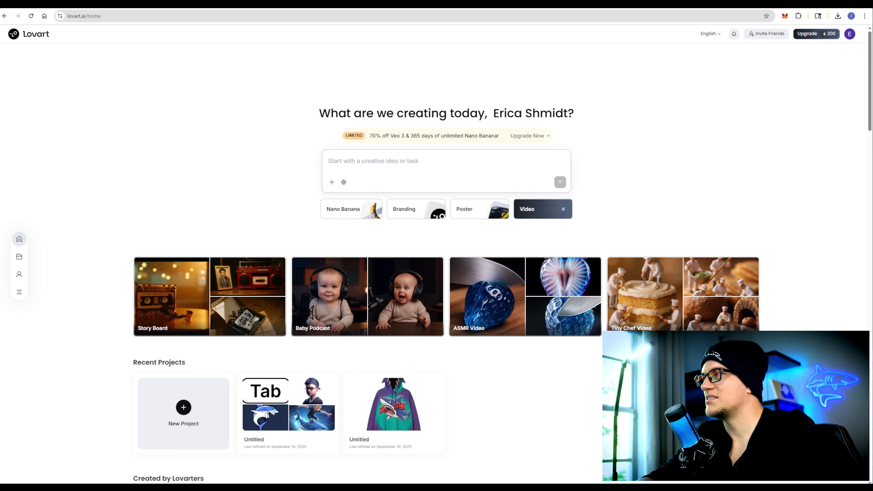
Step: Submit the glass-shark ASMR 4K video prompt with the shark image attached
{"action": "type", "text": "help me realistic 4K footage close-up of a knife rapidly cutting a blue glass strawberry on a wooden cutting board. It slices it multiple times, each slice falls over as the knife moves to the next. The inside of the fruit is also glass. The sound is ASMR style"}
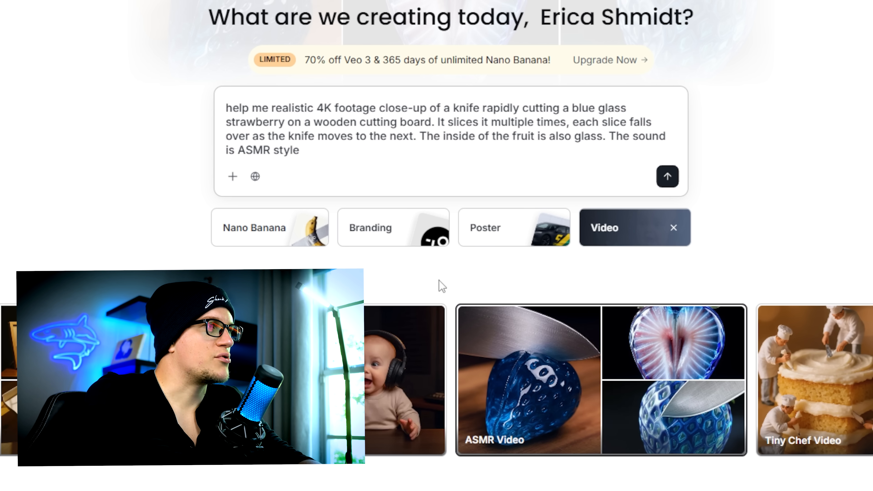
{"action": "mouse_move", "coordinate": [340, 172]}
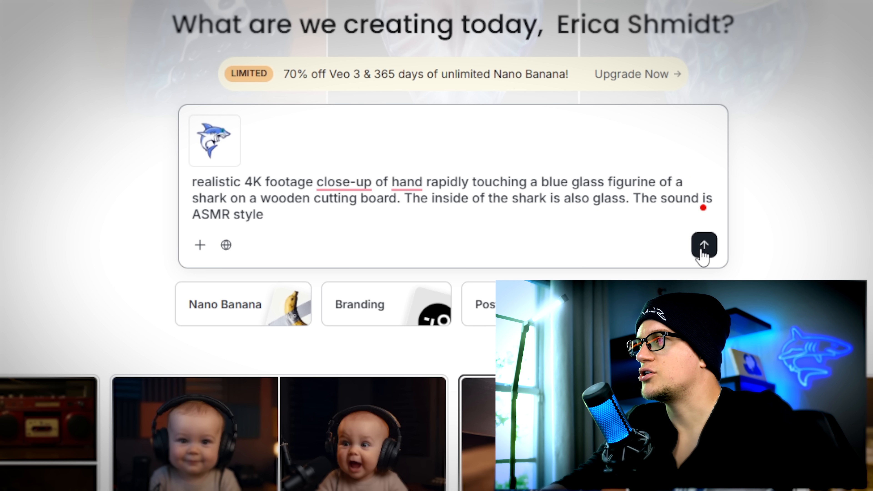
{"action": "left_click", "coordinate": [704, 246]}
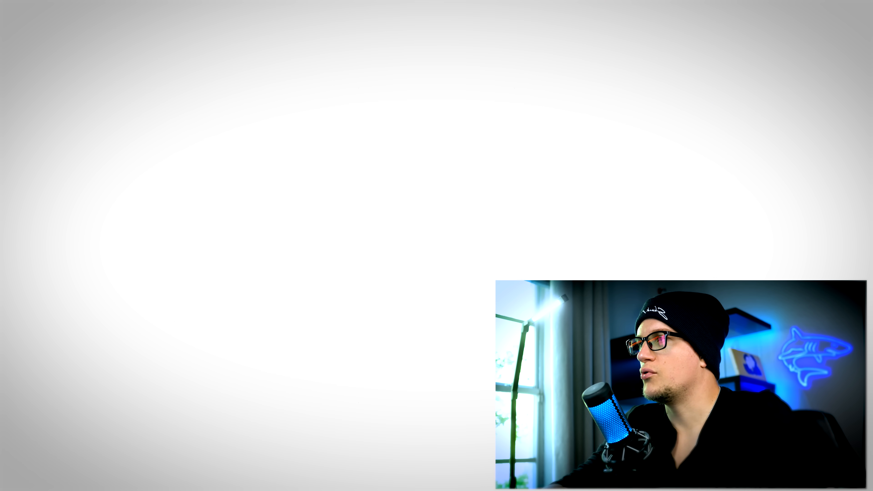